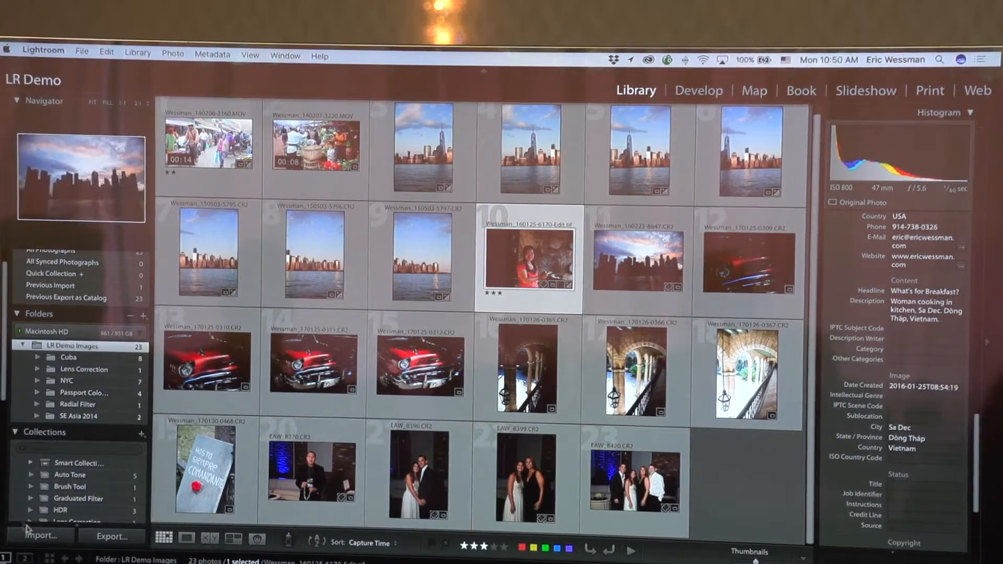
Start an import and dismiss the unavailable destination folder warning
click(41, 536)
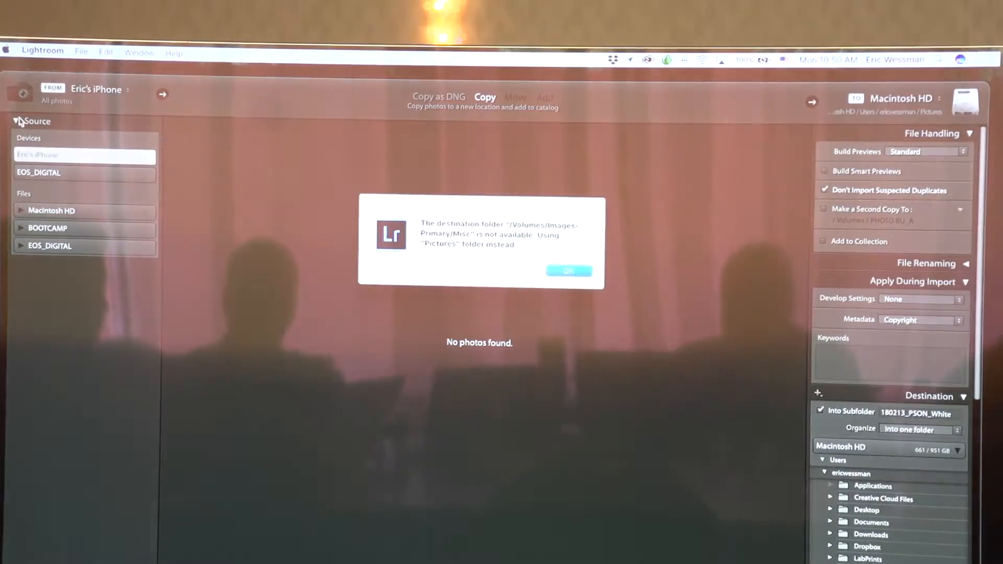
click(568, 271)
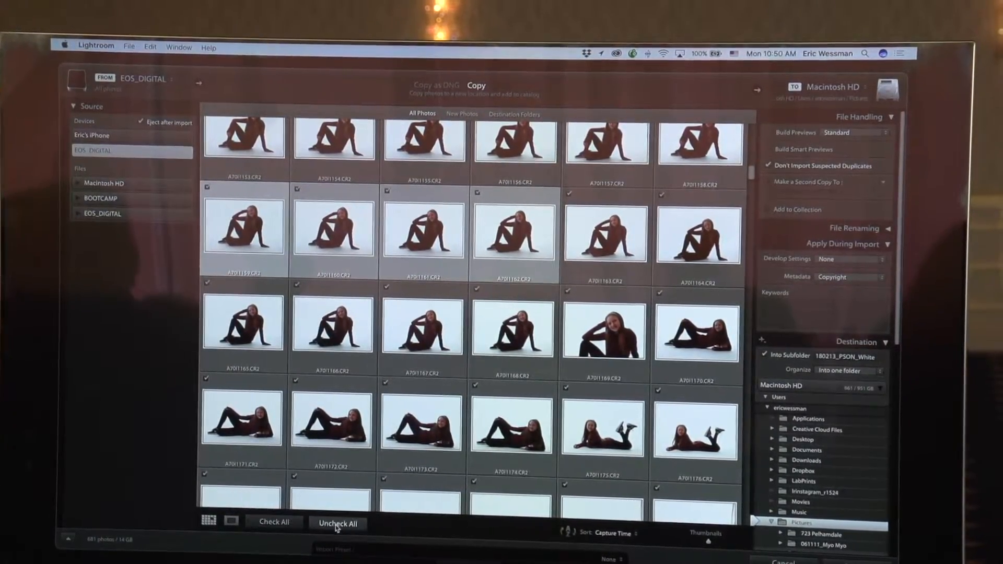
click(336, 522)
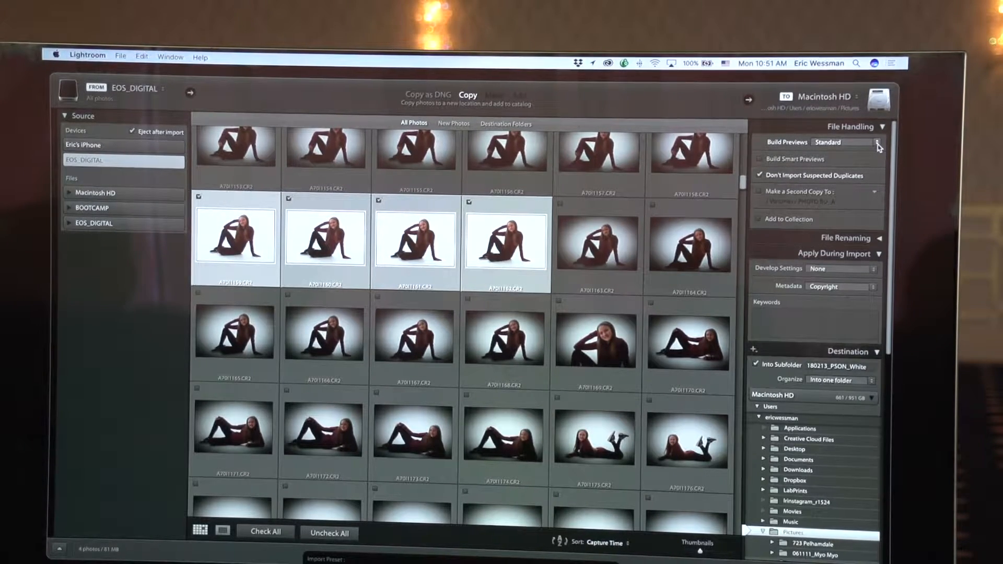
click(829, 142)
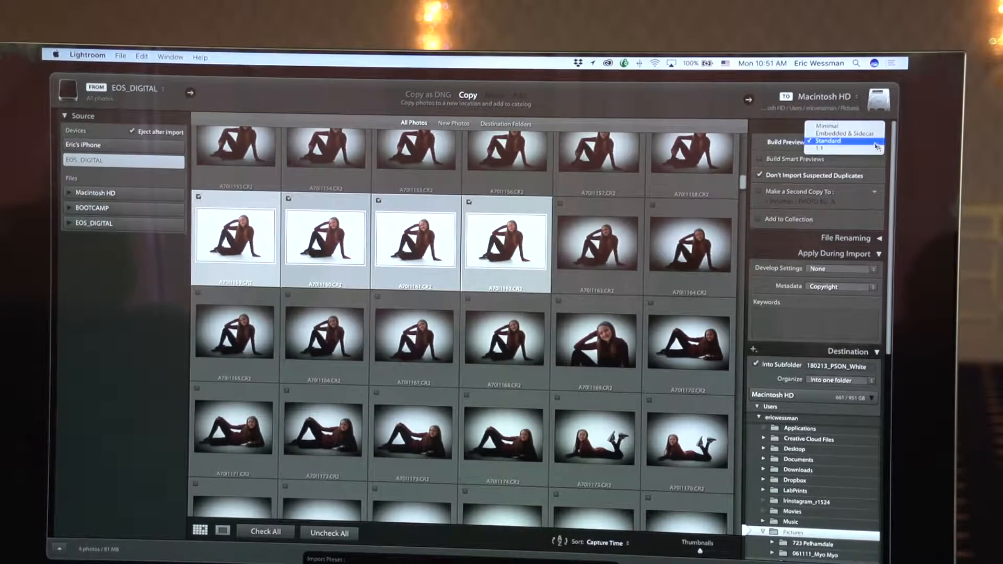
mouse_move(843, 133)
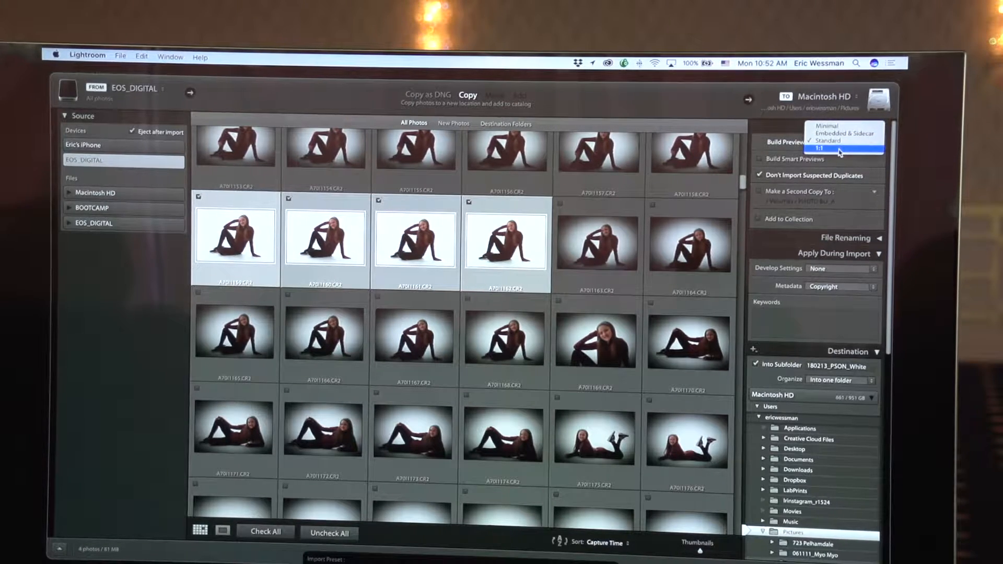
click(829, 140)
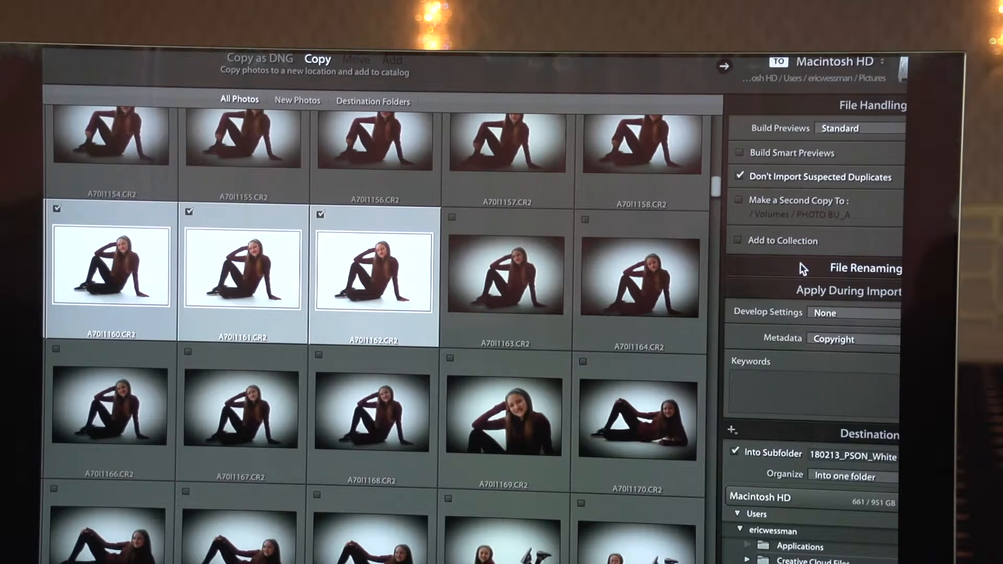
mouse_move(814, 318)
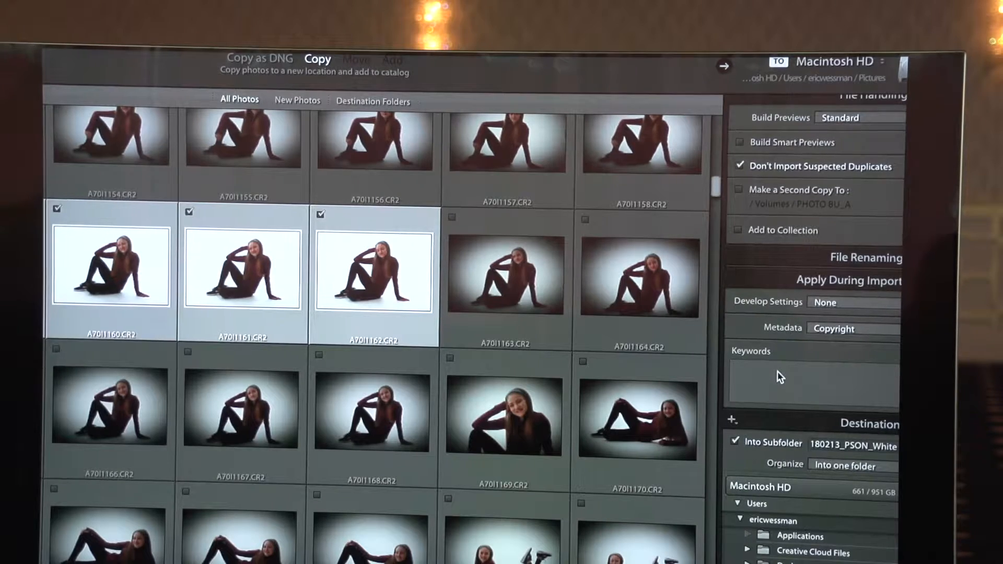
scroll(down, 3)
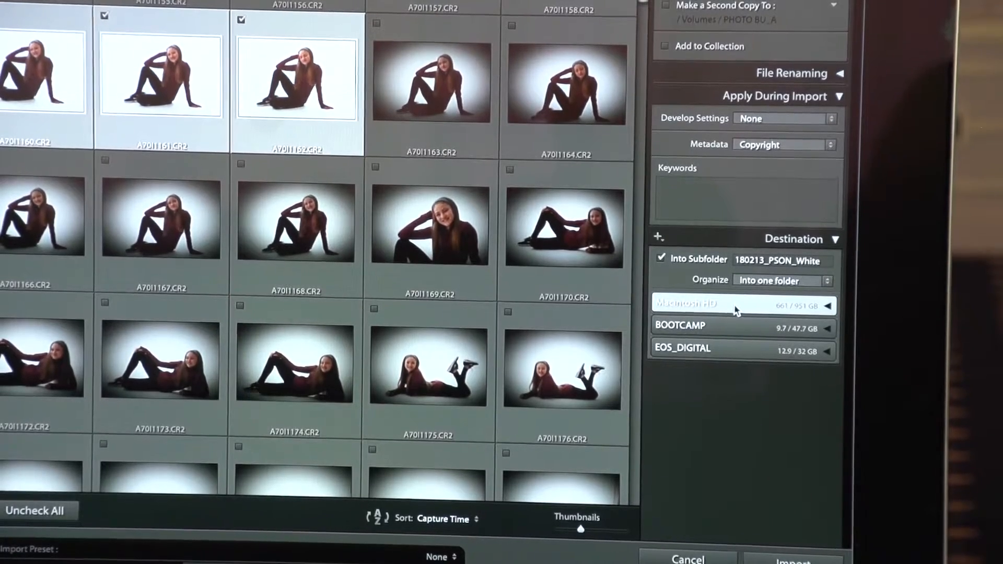
click(688, 305)
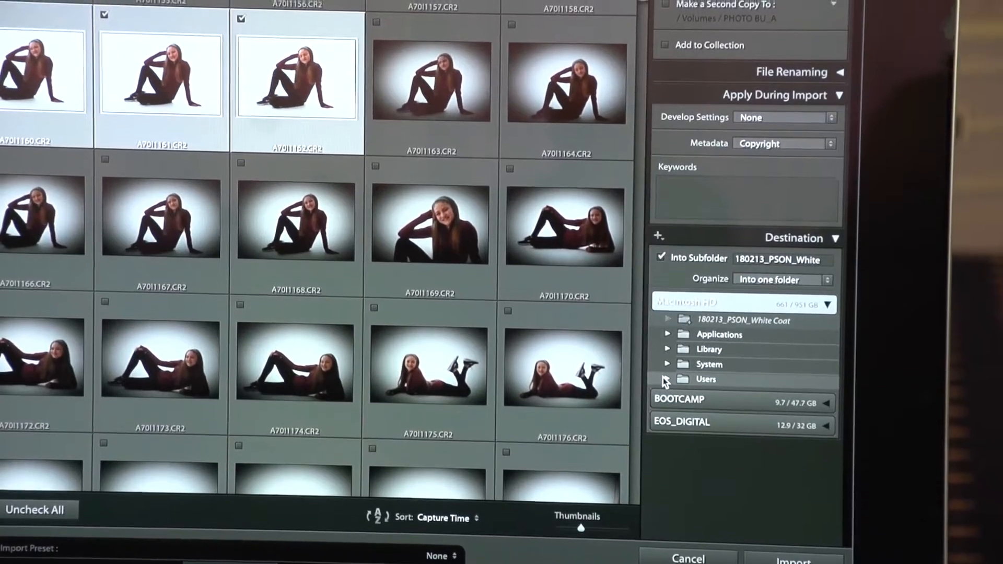
click(668, 379)
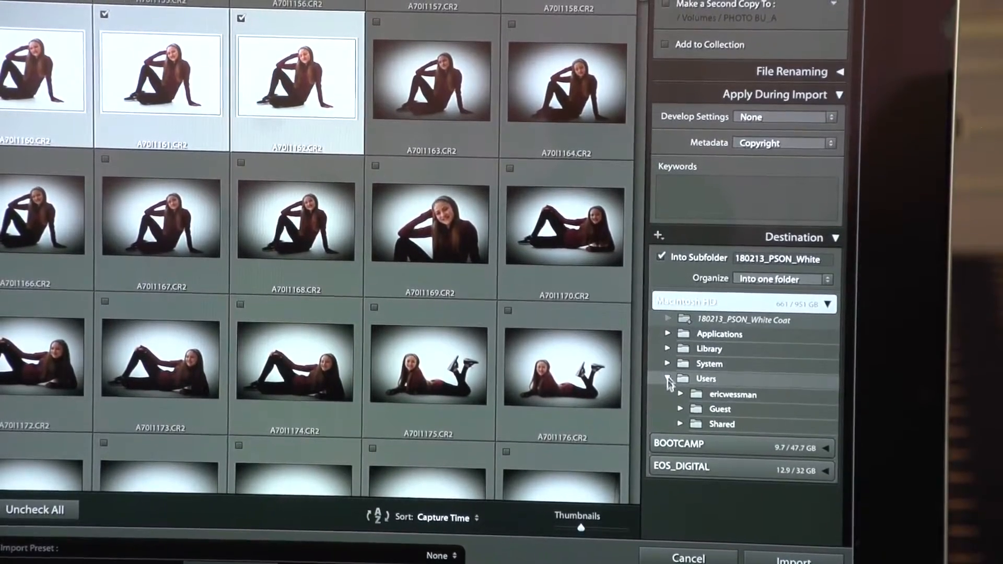
click(681, 393)
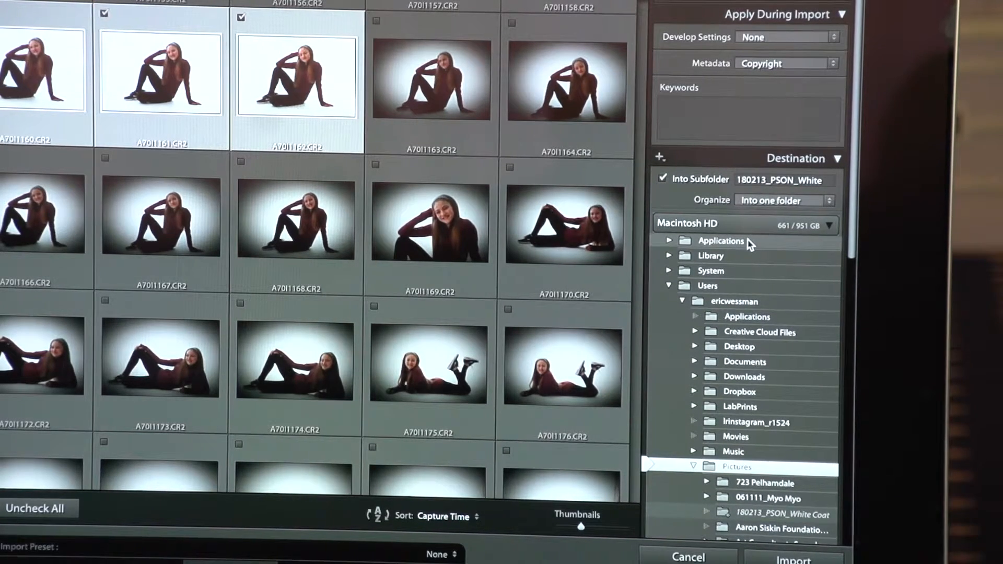
mouse_move(752, 260)
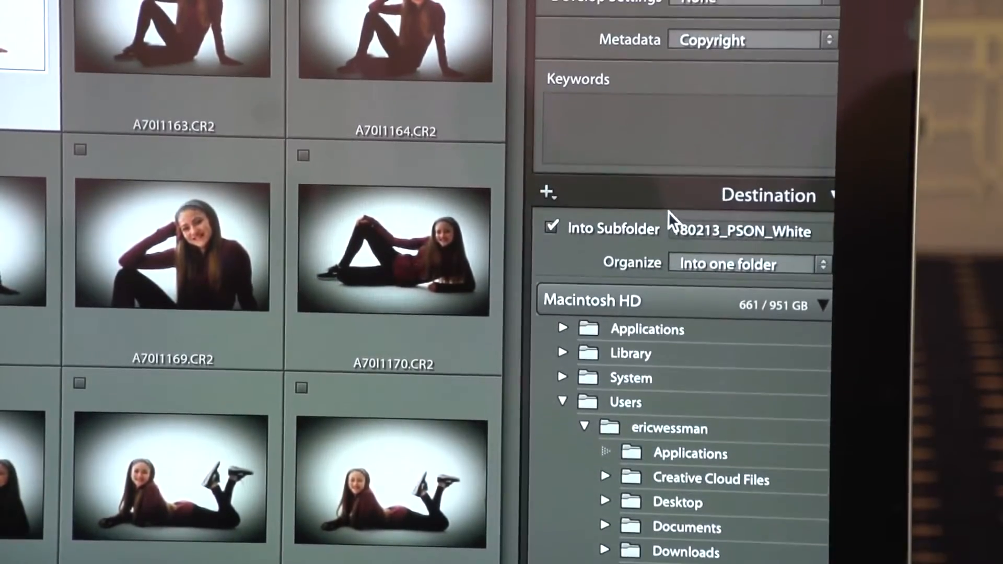
click(552, 231)
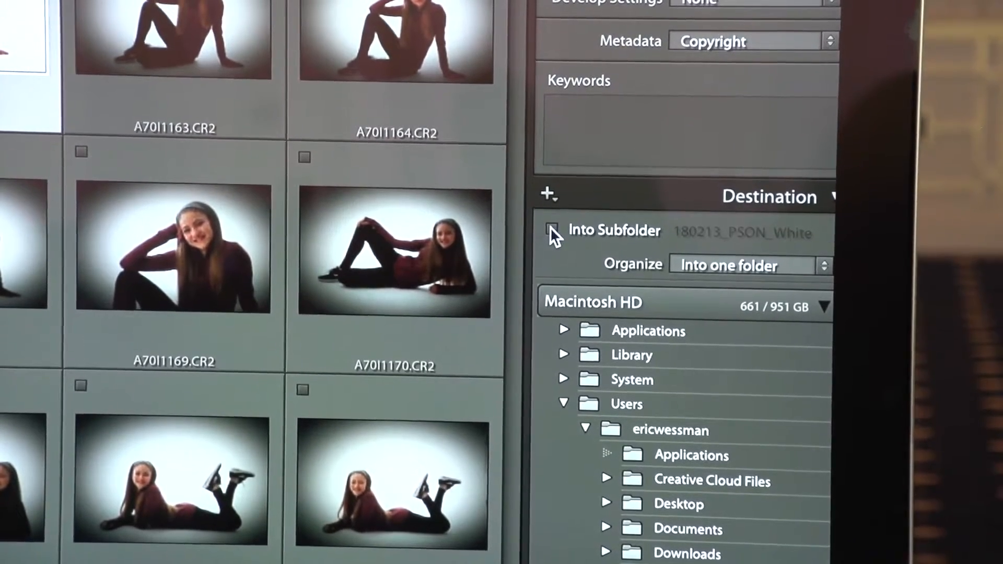
click(553, 233)
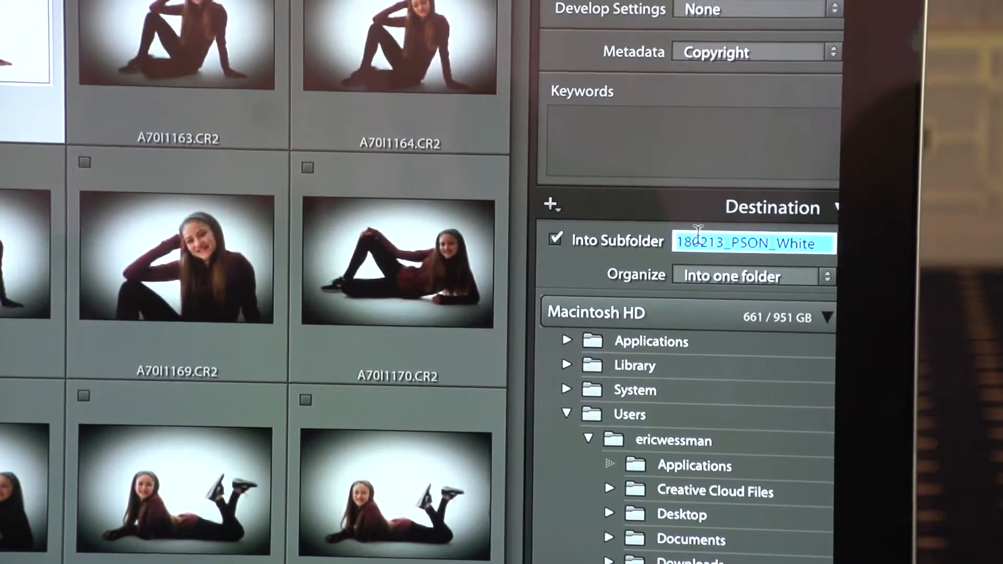
Name the import subfolder 'PPGNY Demo' with an '18' date prefix and commit it
text(PP)
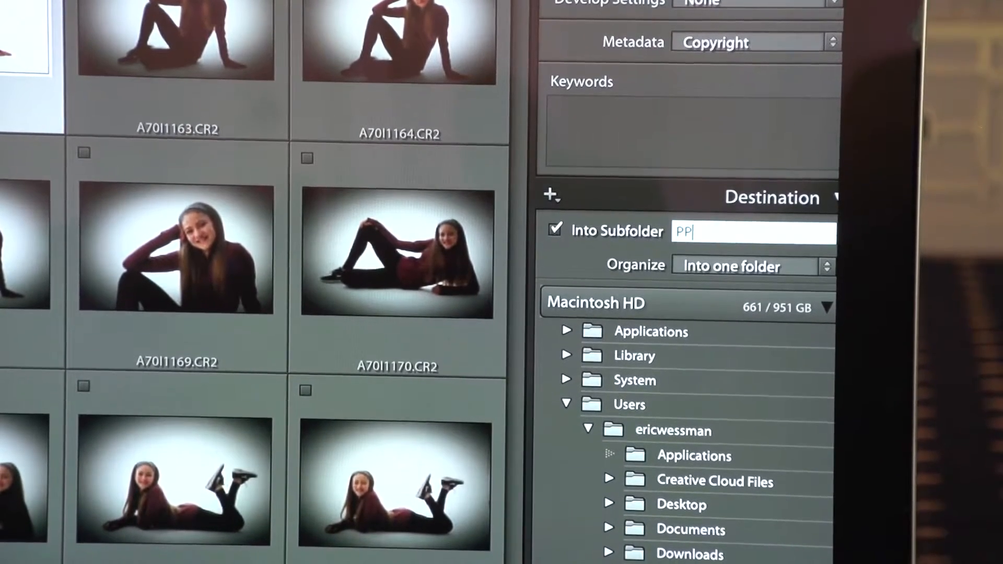
text(GNY Demo)
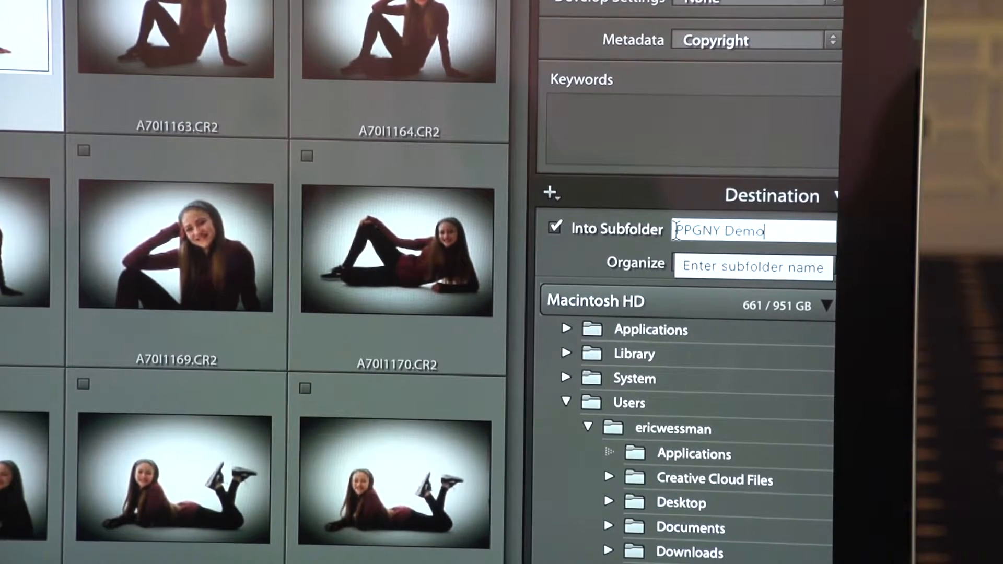
click(753, 267)
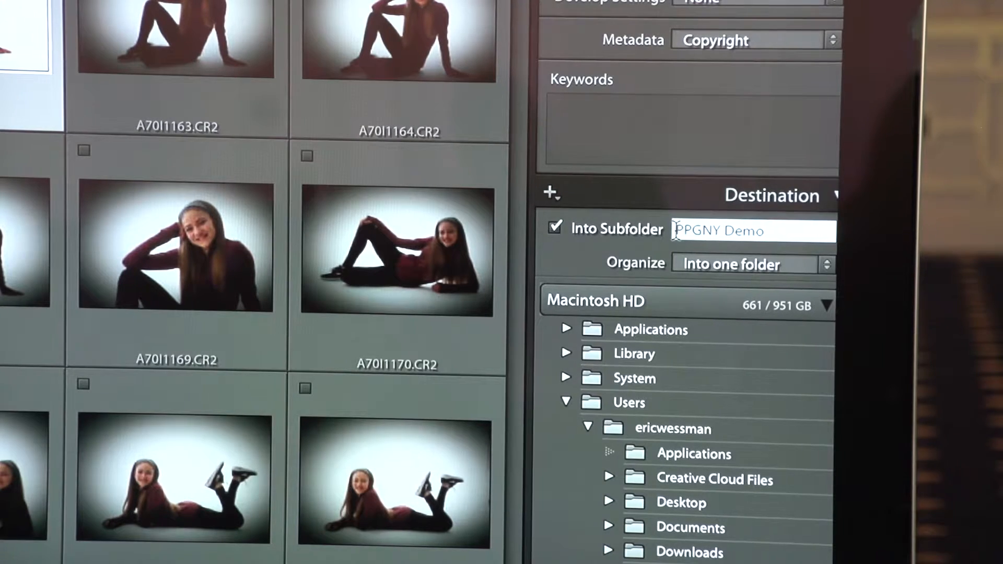
text(180219_)
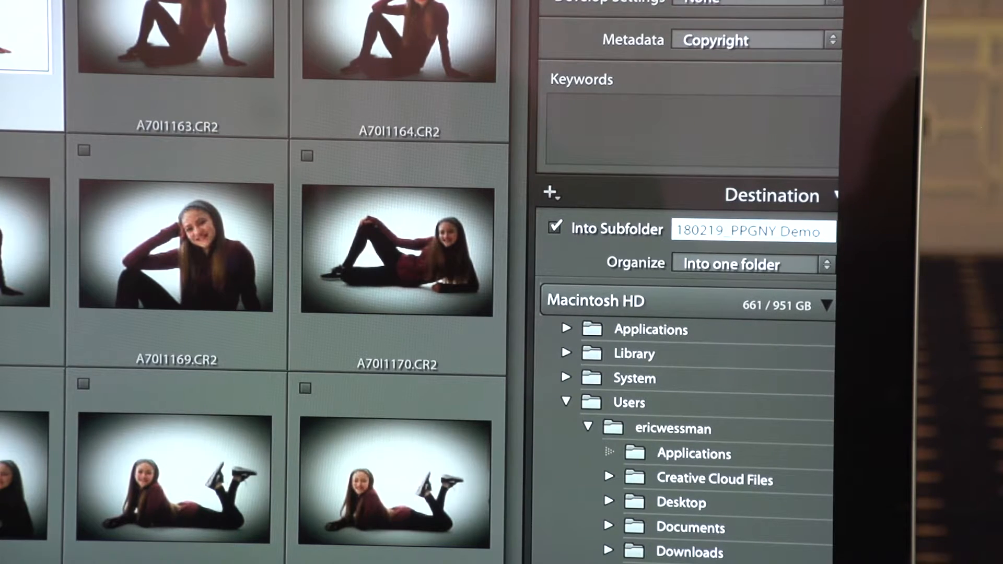
click(723, 230)
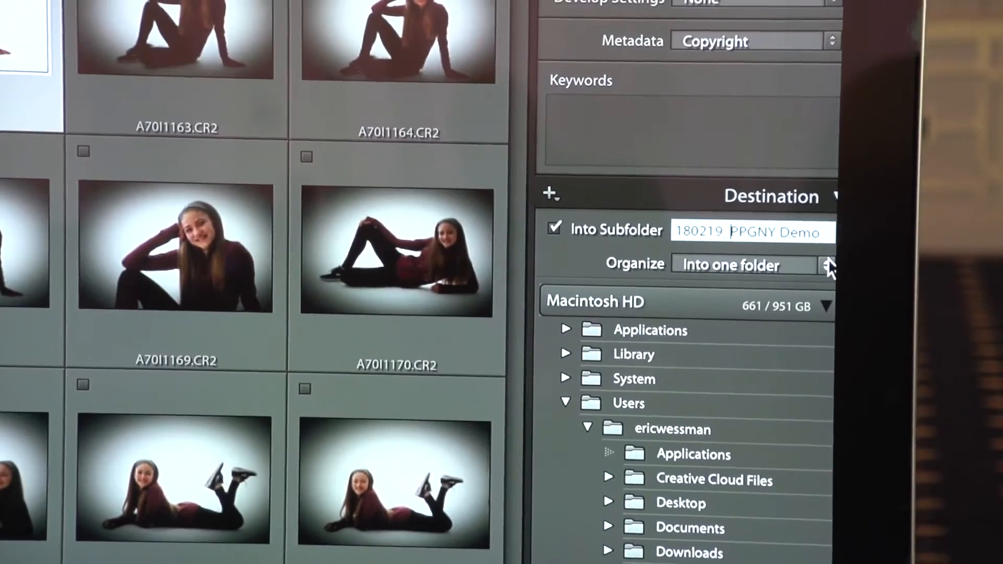
click(729, 264)
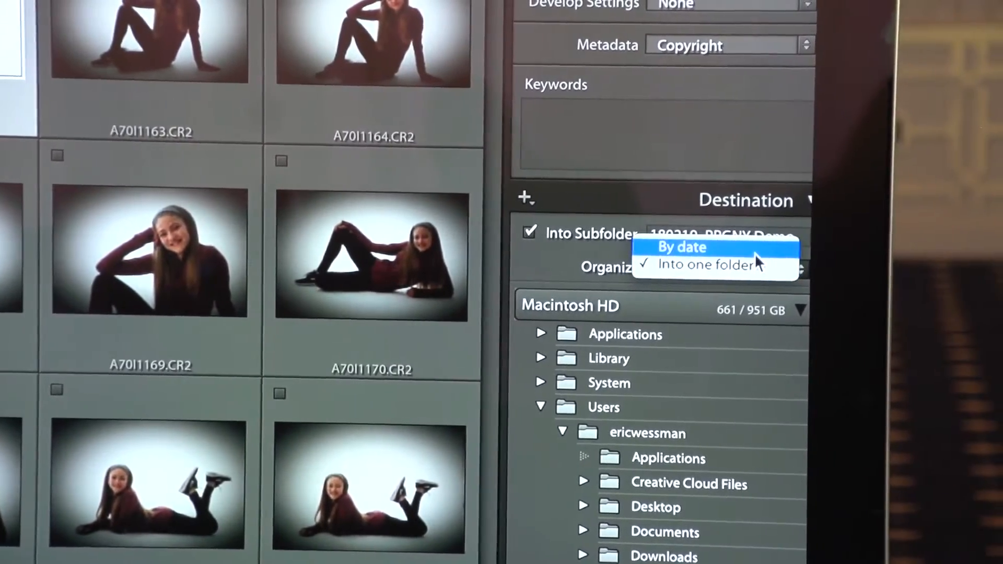
click(681, 248)
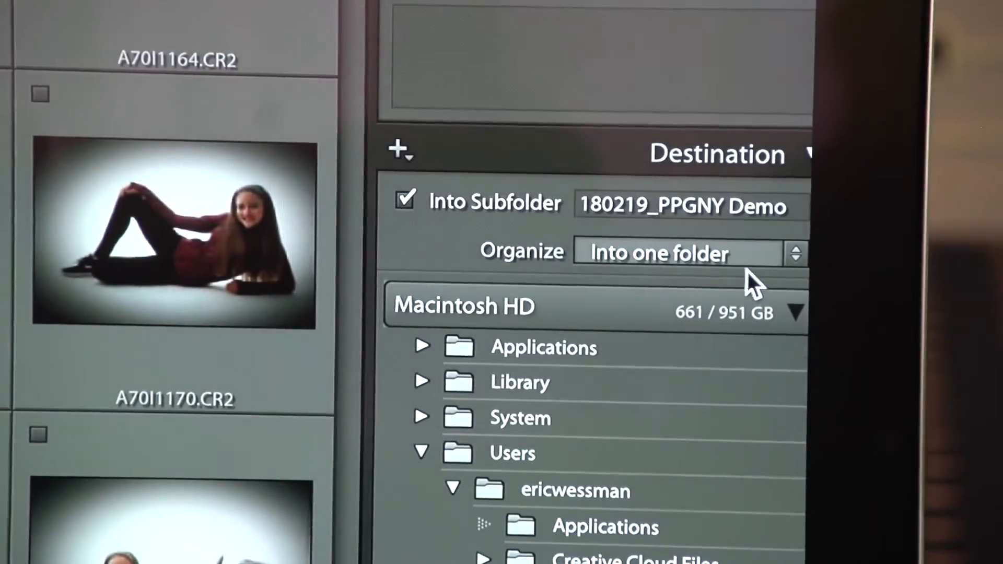
Cancel the Import dialog so no photos are copied
scroll(down, 3)
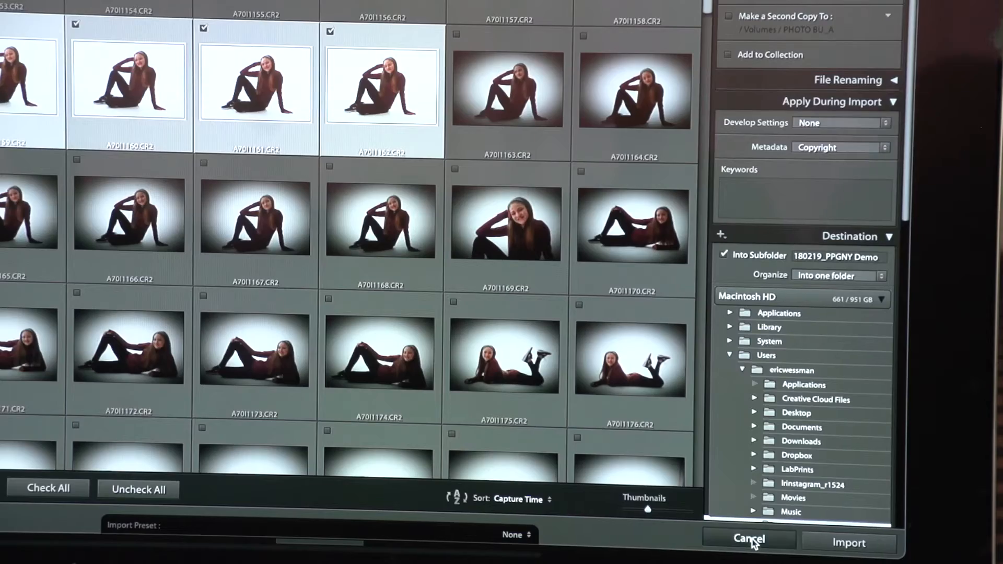
click(749, 538)
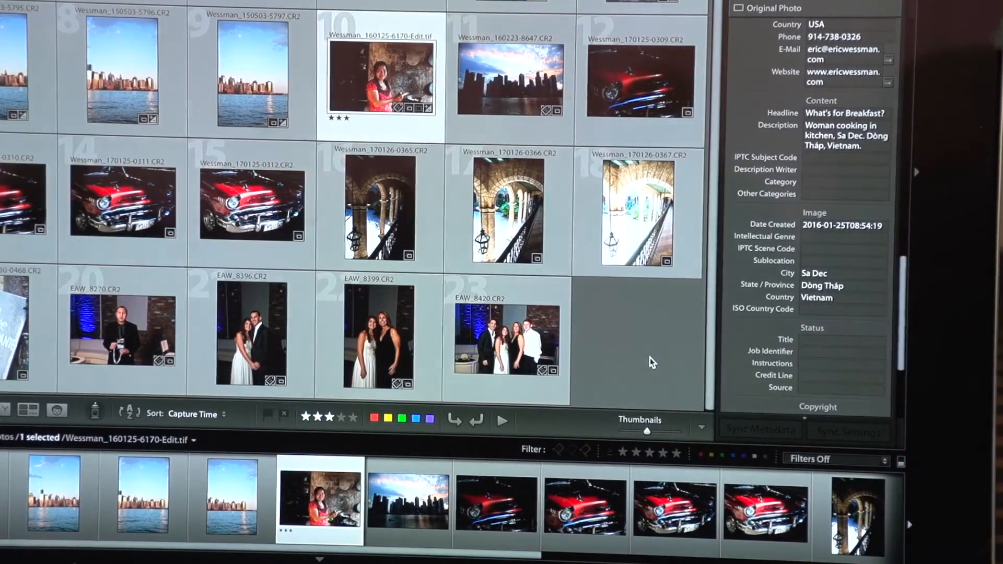